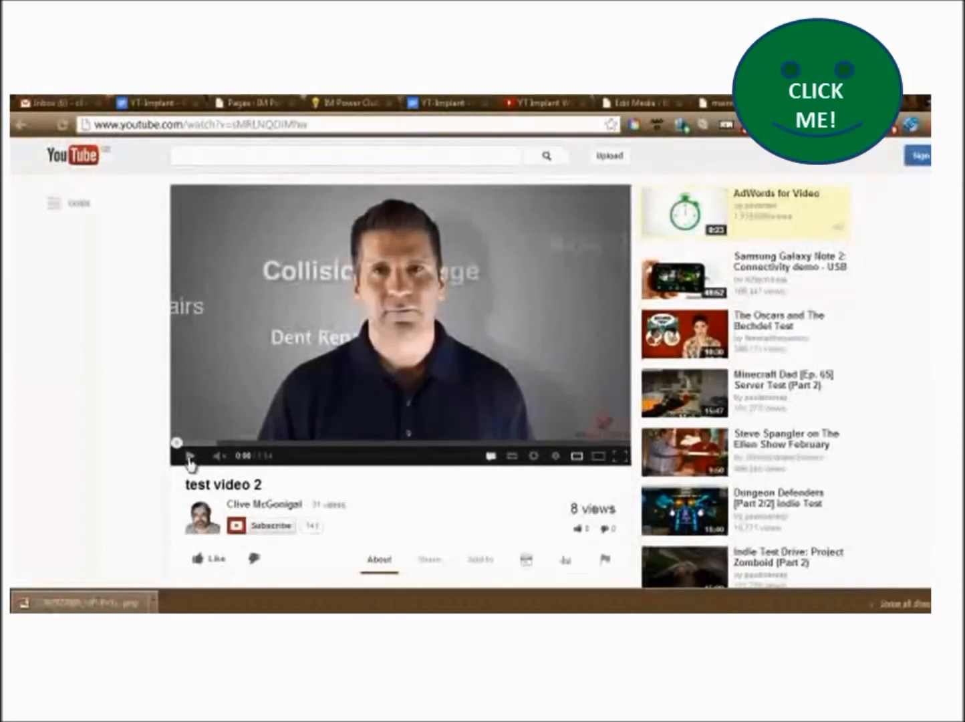
Start playing 'test video 2' so the shiny green button overlay appears.
left_click(190, 456)
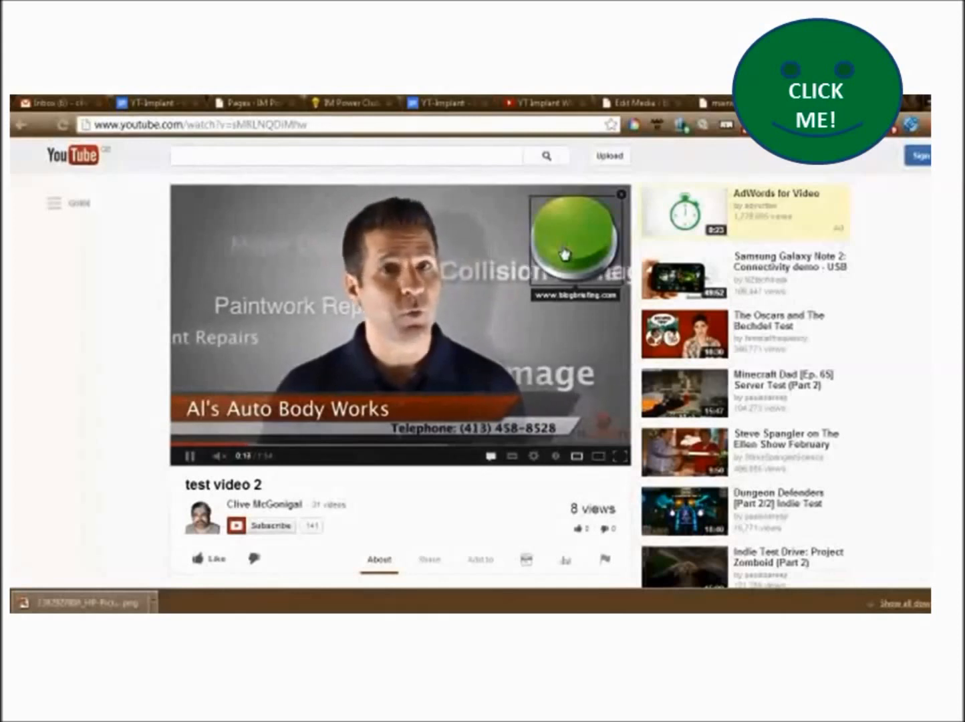
Let the video play, then bring its description 'Test with clickable button' and comments into view.
left_click(571, 238)
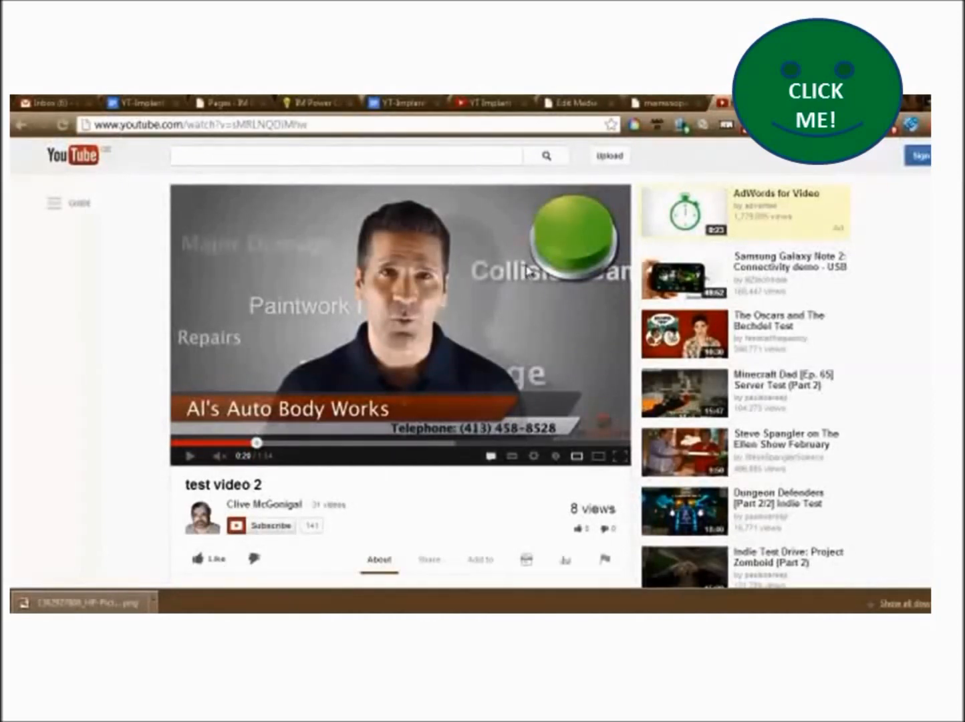
mouse_move(501, 296)
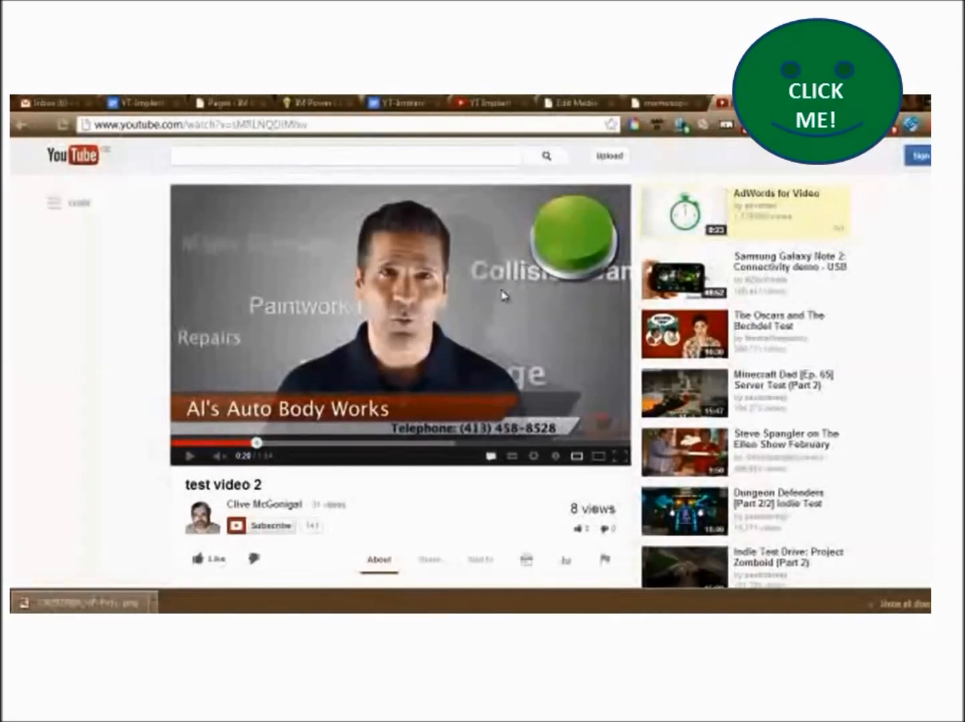
scroll("down", 3)
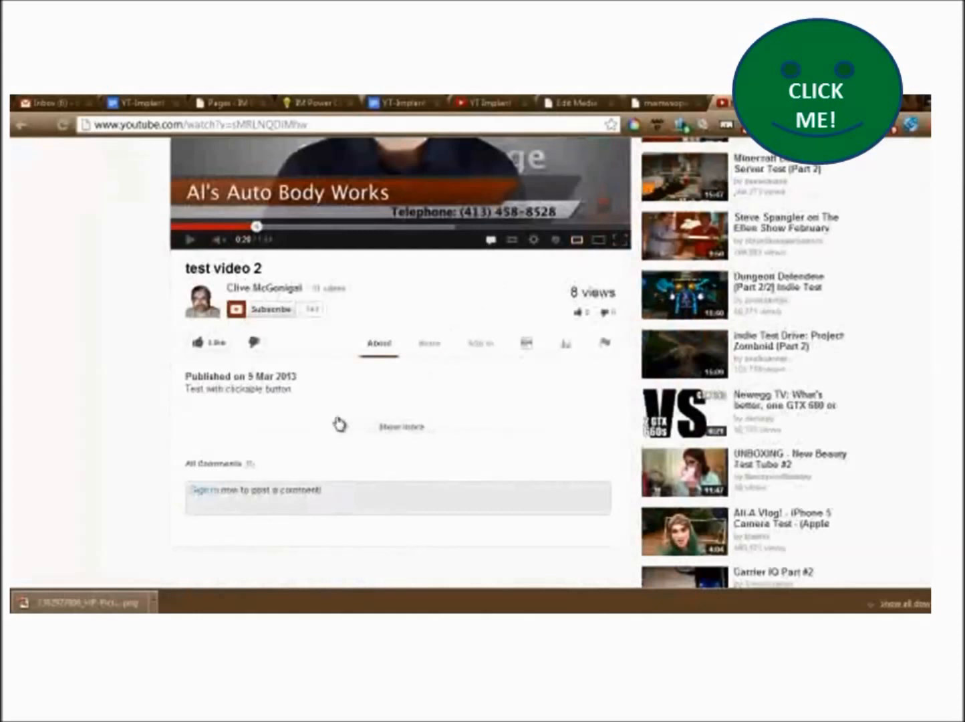